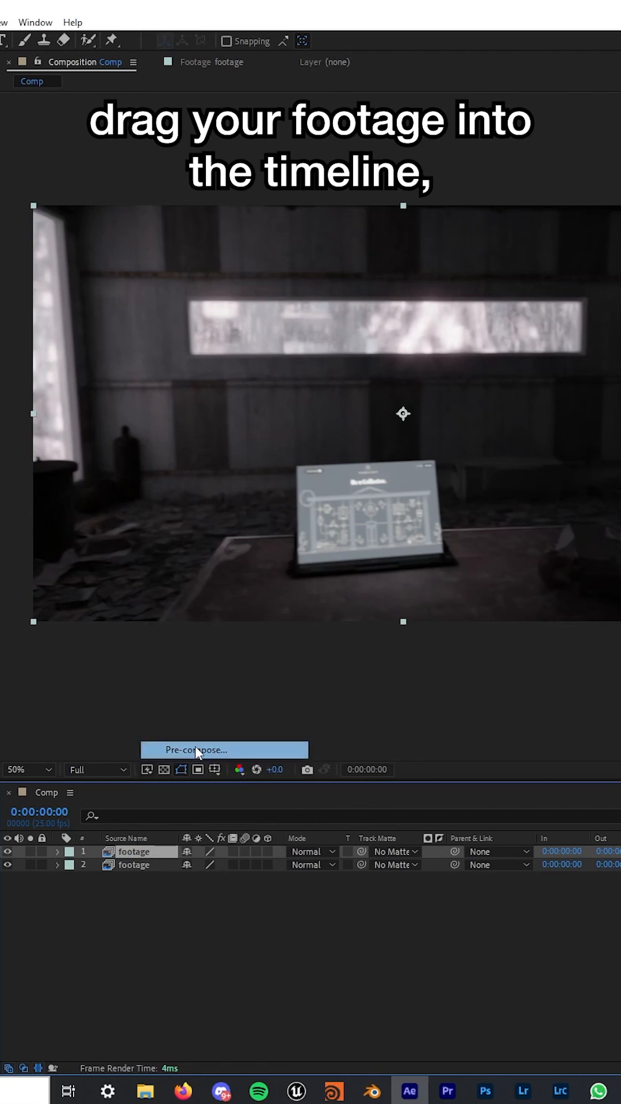
Step: Pre-compose the duplicated footage layer into a new composition named lens dirt
{"action": "left_click", "coordinate": [224, 749]}
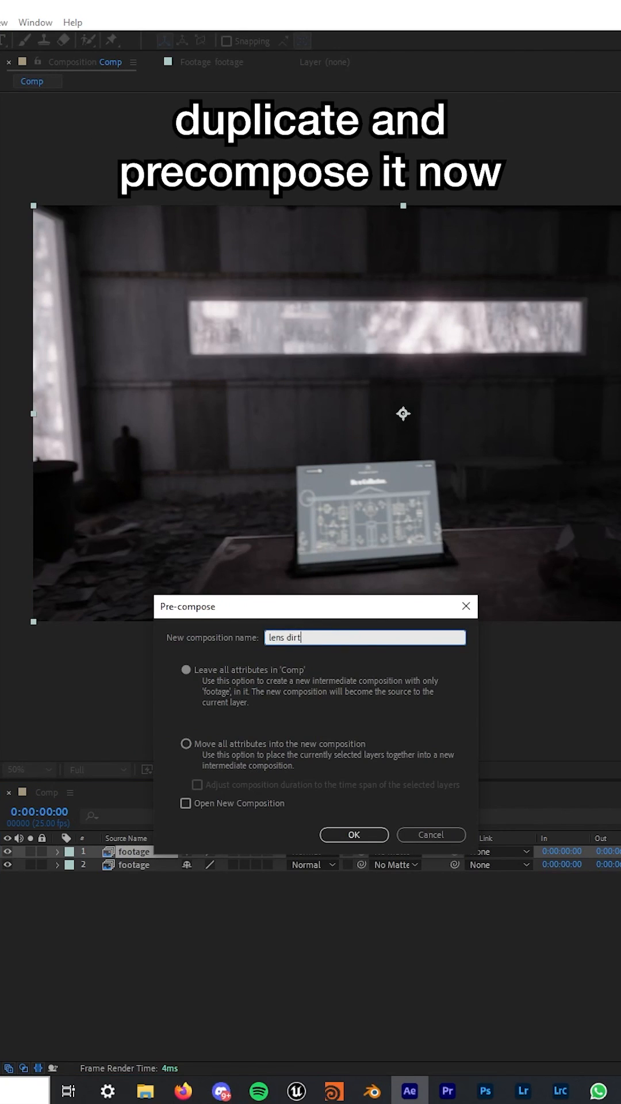
{"action": "left_click", "coordinate": [355, 835]}
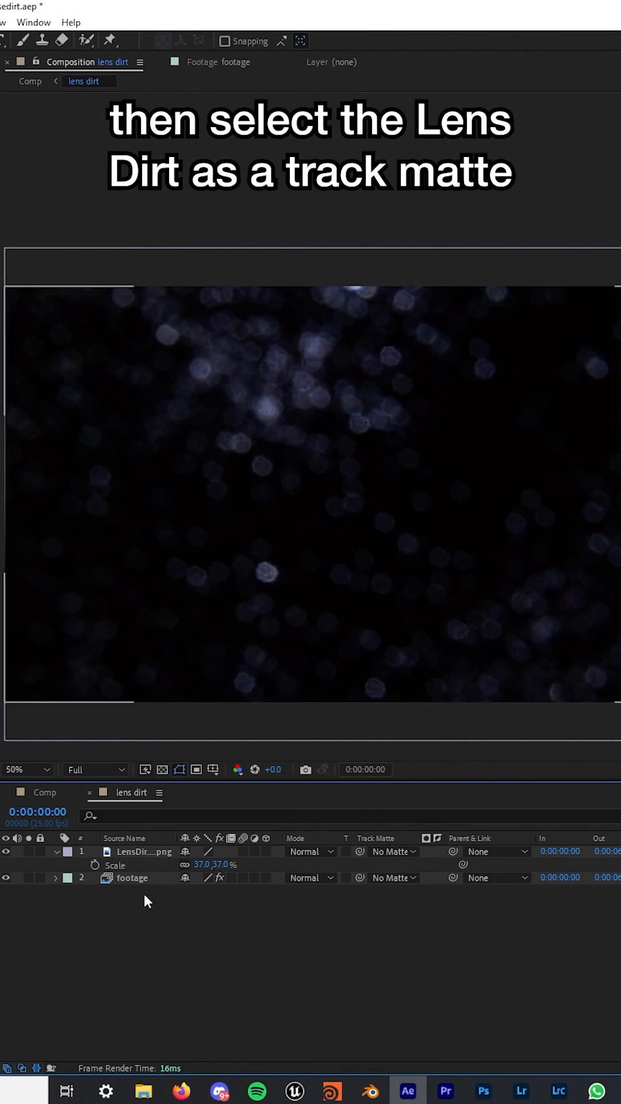
Step: Matte the footage with the LensDirt image, set the lens dirt layer to Add, and raise Lumetri exposure to 7
{"action": "left_click", "coordinate": [394, 877]}
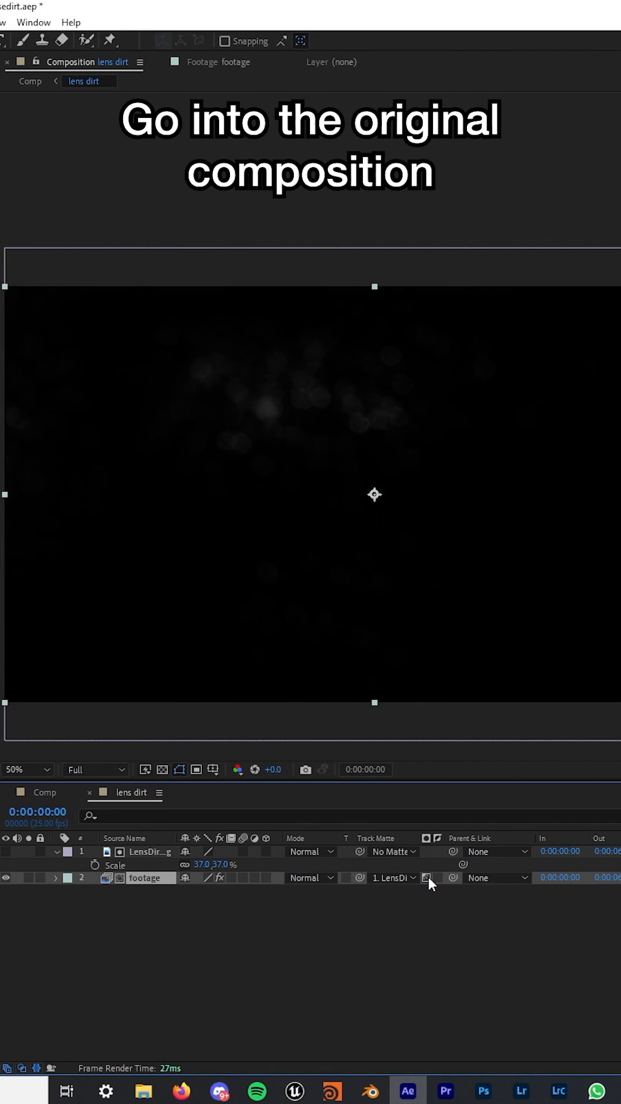
{"action": "left_click", "coordinate": [30, 80]}
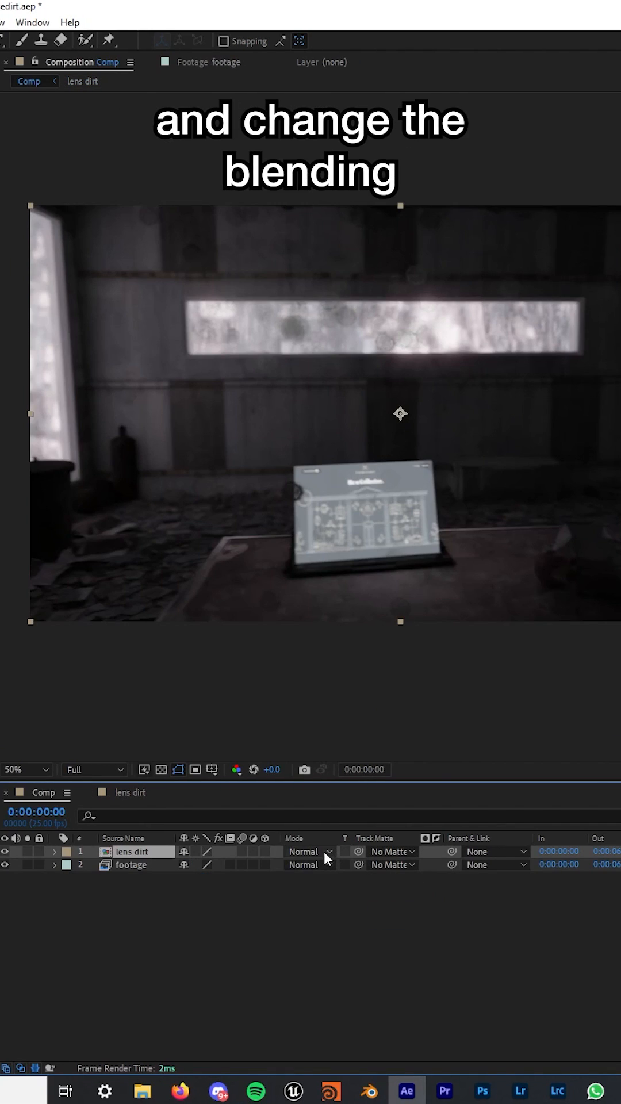
{"action": "left_click", "coordinate": [308, 852]}
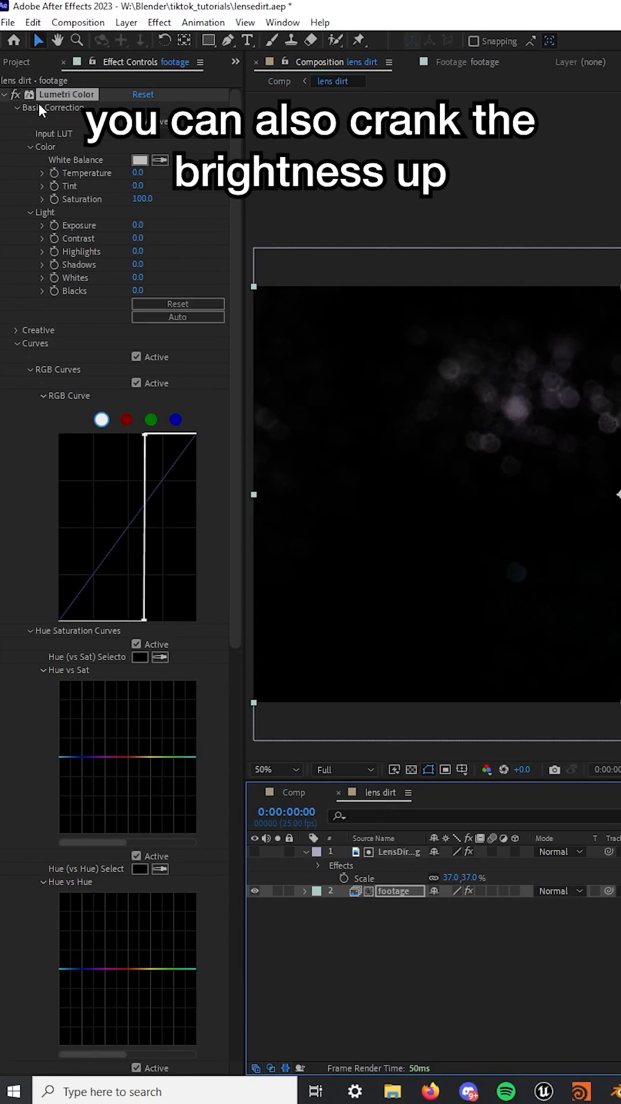
{"action": "left_click", "coordinate": [137, 224]}
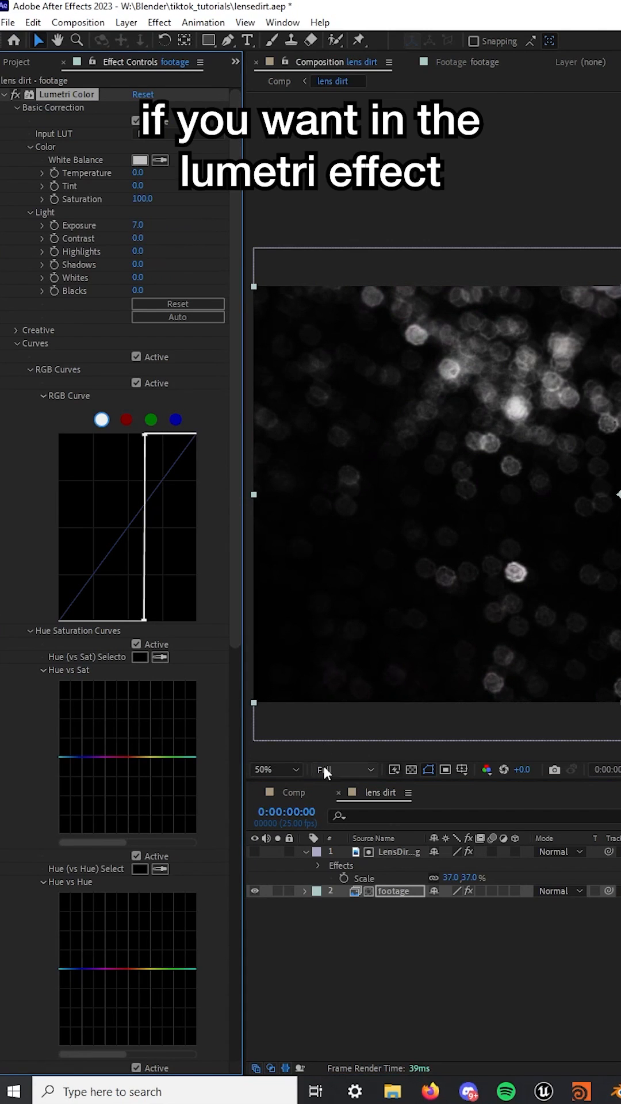